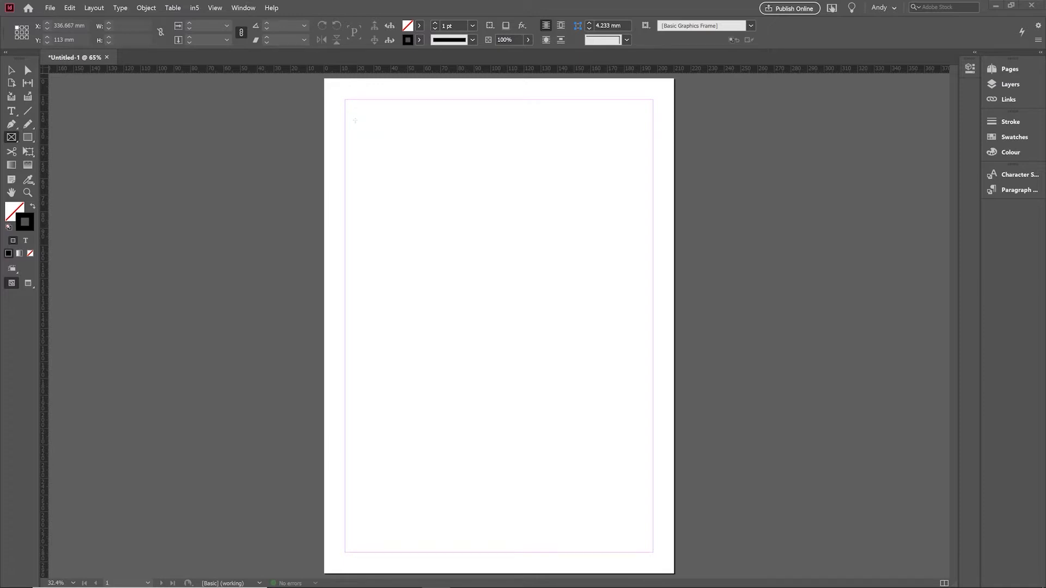
Step: Drag out a 4×3 grid of empty image frames across the top of the A4 page
left_click_drag(354, 119, 610, 320)
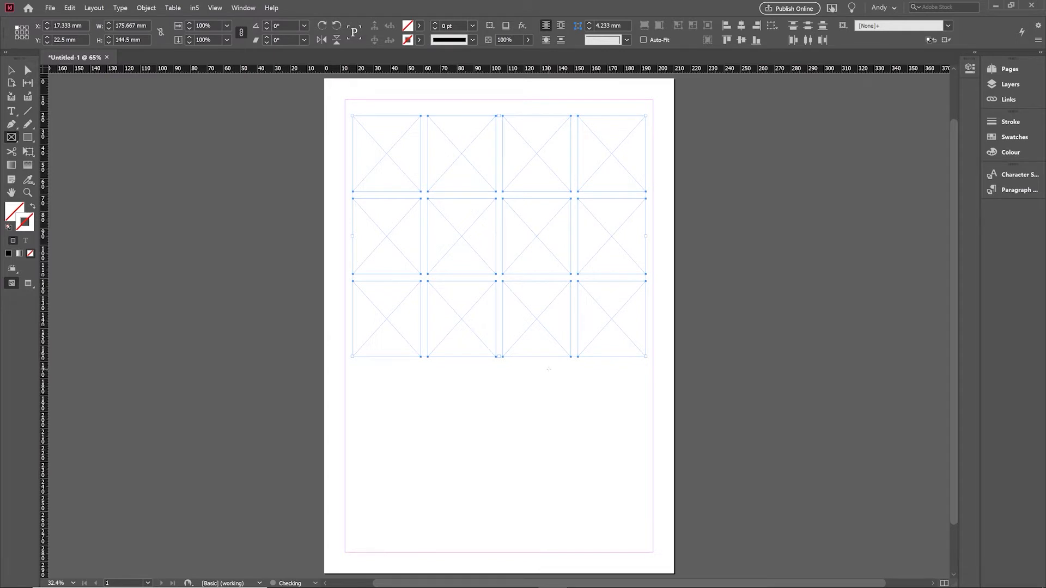
Step: Set the column Gutter to 1 mm in Margins and Columns and confirm
left_click(94, 8)
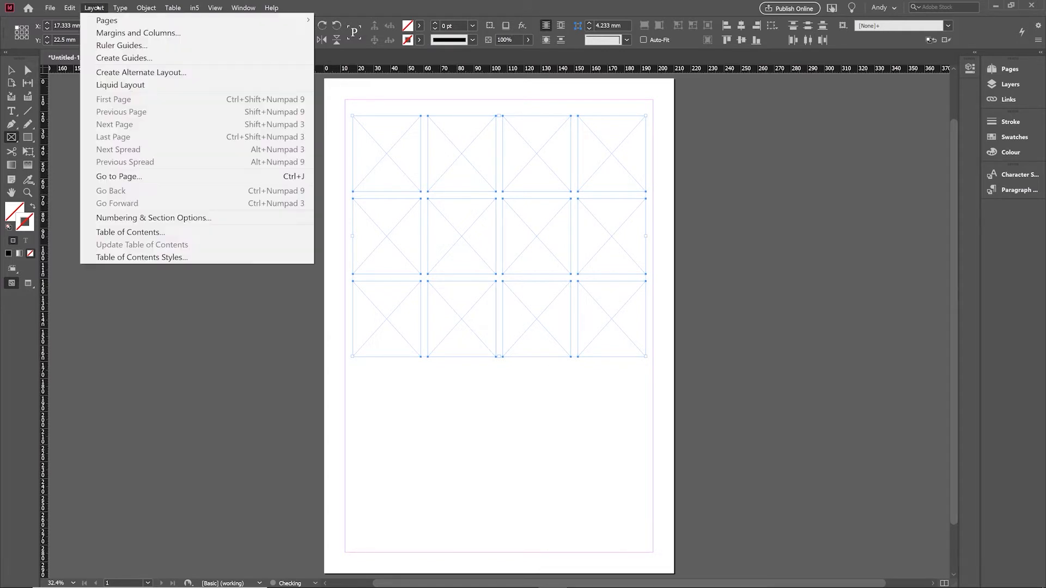
mouse_move(137, 33)
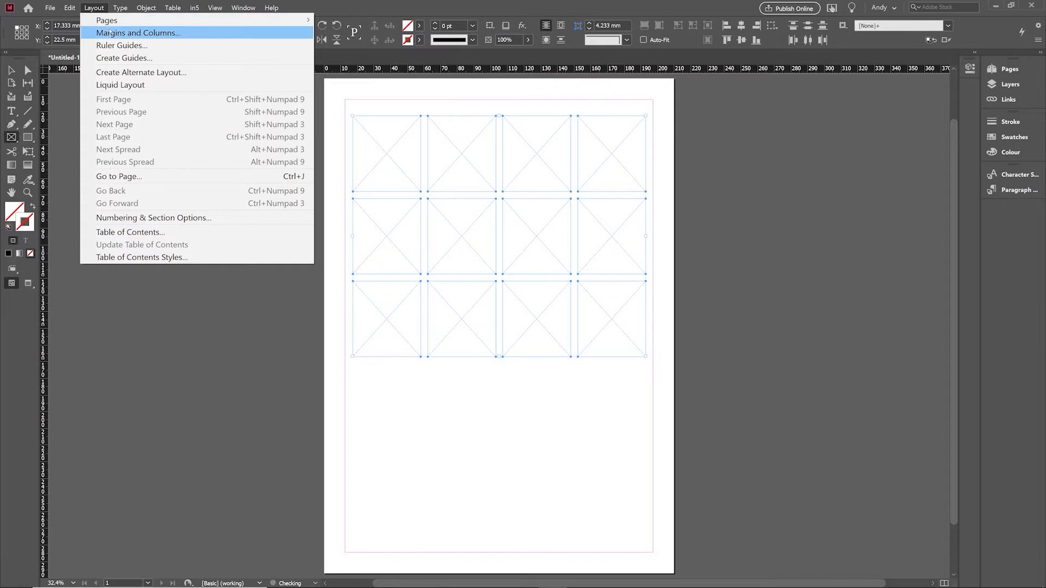
left_click(137, 33)
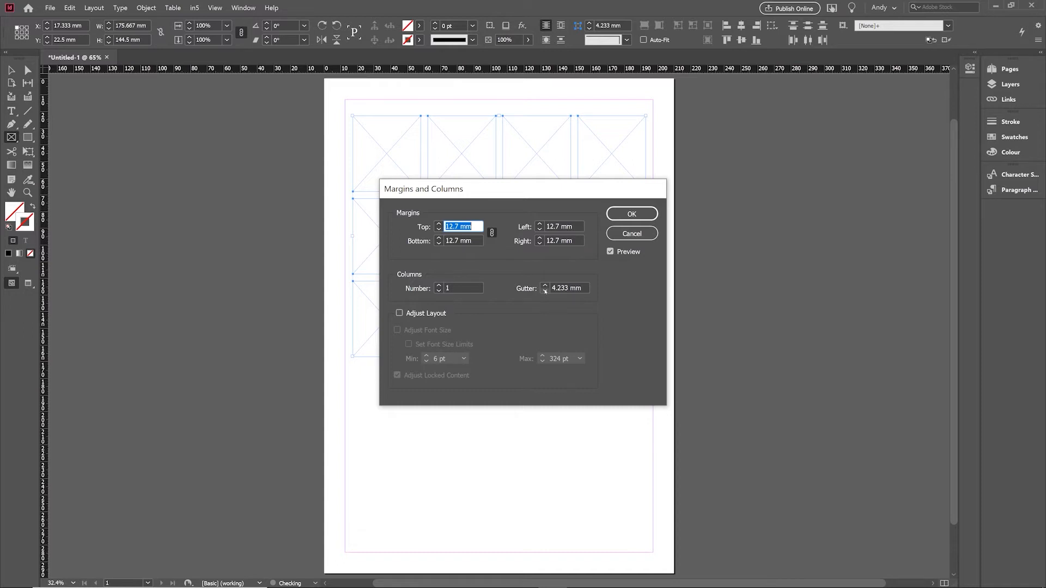
type("1 mm")
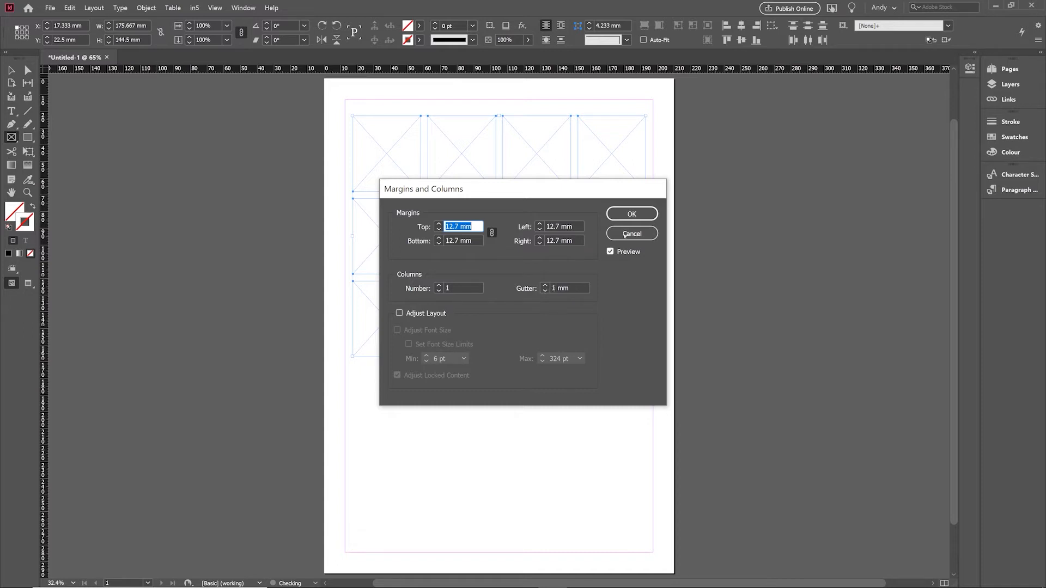
left_click(631, 213)
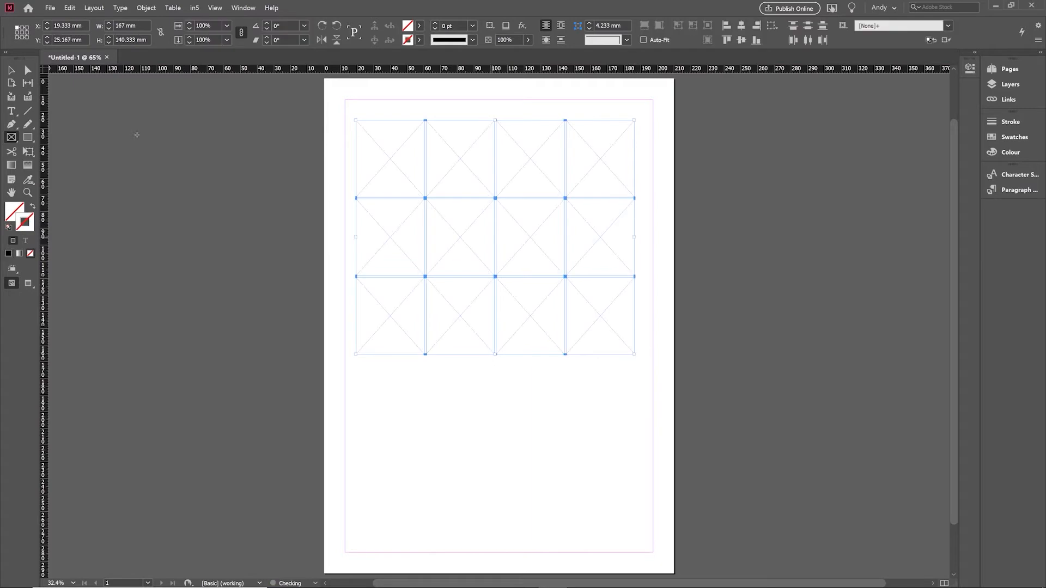
left_click(94, 7)
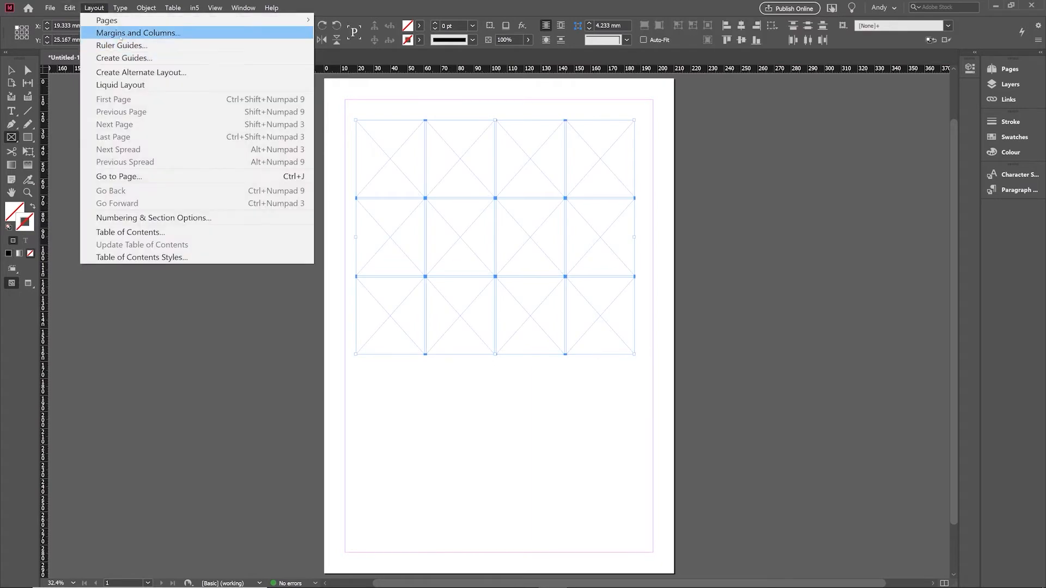
Step: Dismiss Margins and Columns unchanged, then redraw the 4×3 frame grid with 1 mm gaps
left_click(137, 32)
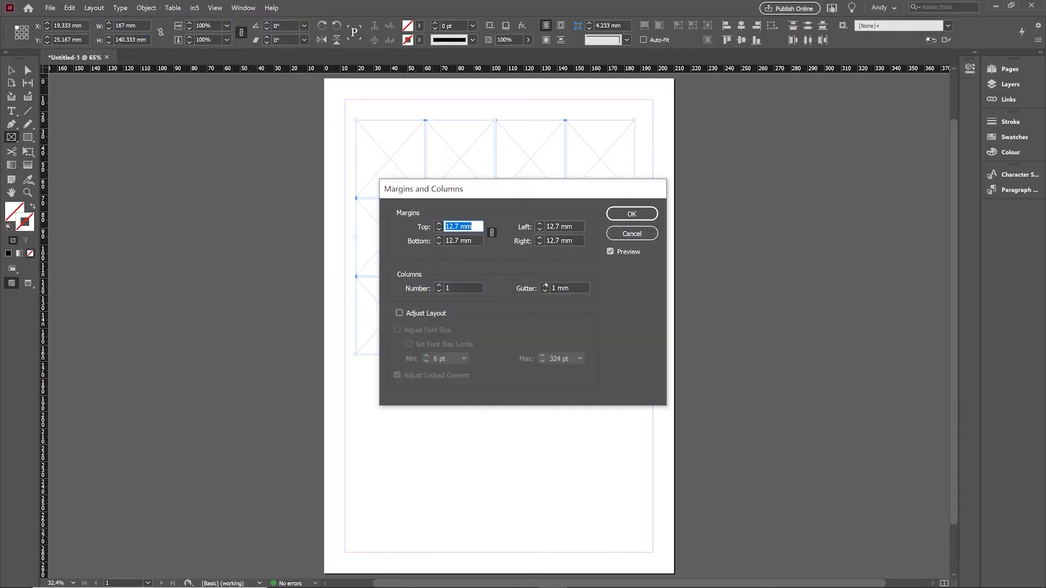
left_click(630, 213)
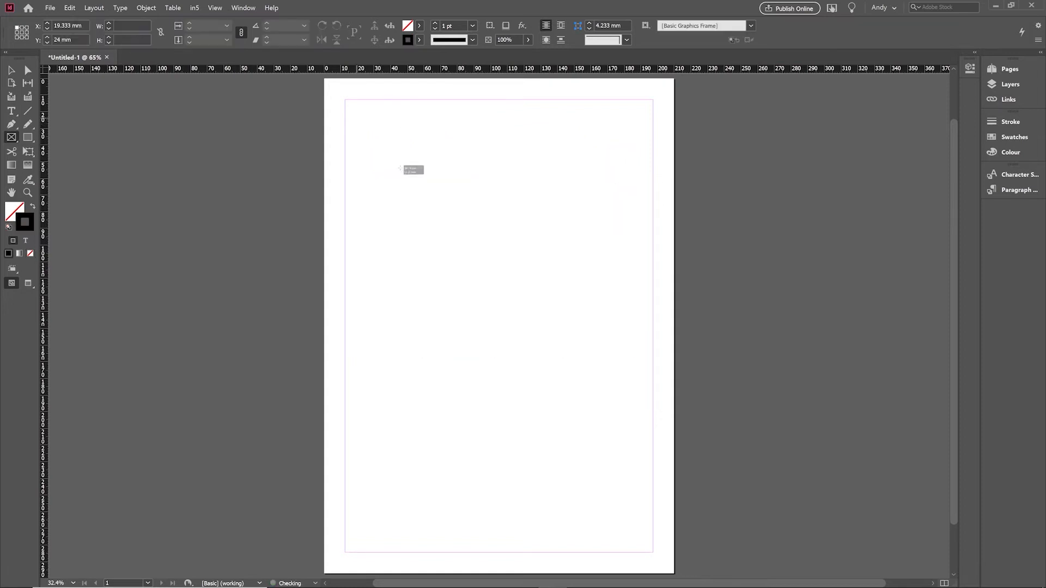
left_click_drag(400, 169, 639, 357)
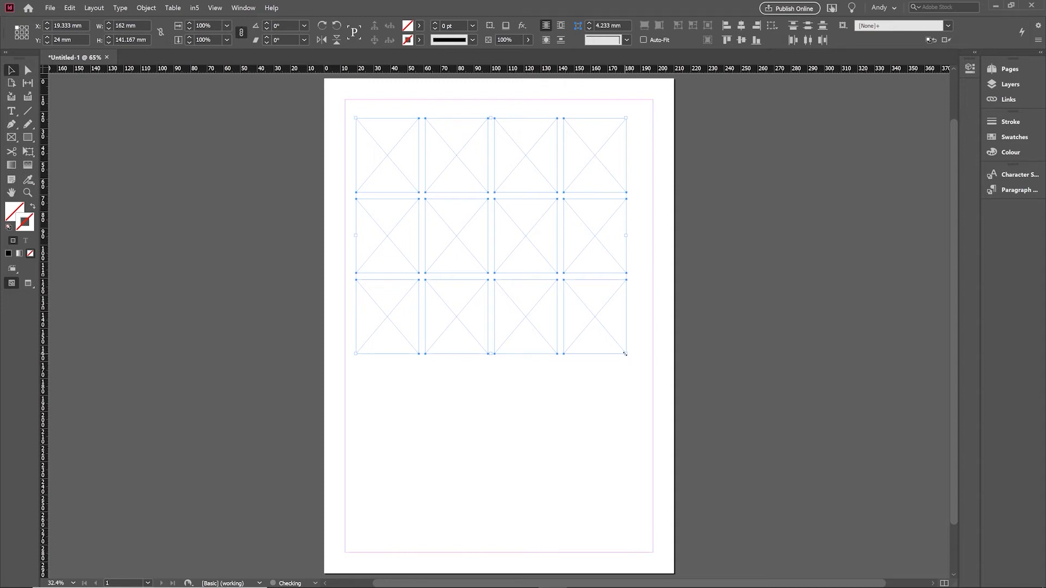
Step: Redraw the 4×3 grid larger, first shrinking then widening the gaps past the page edge
left_click_drag(625, 353, 517, 250)
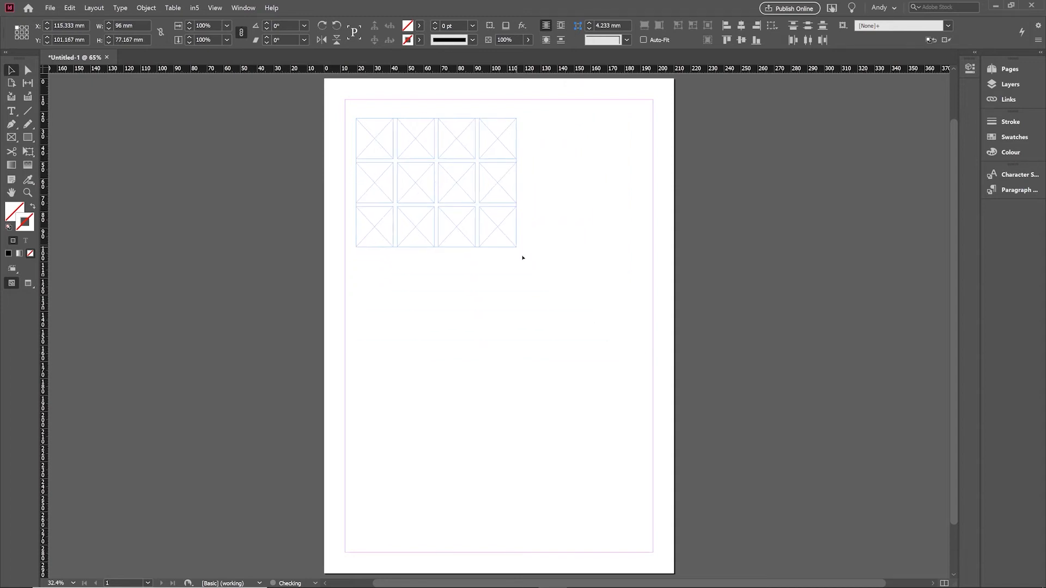
left_click_drag(517, 250, 645, 361)
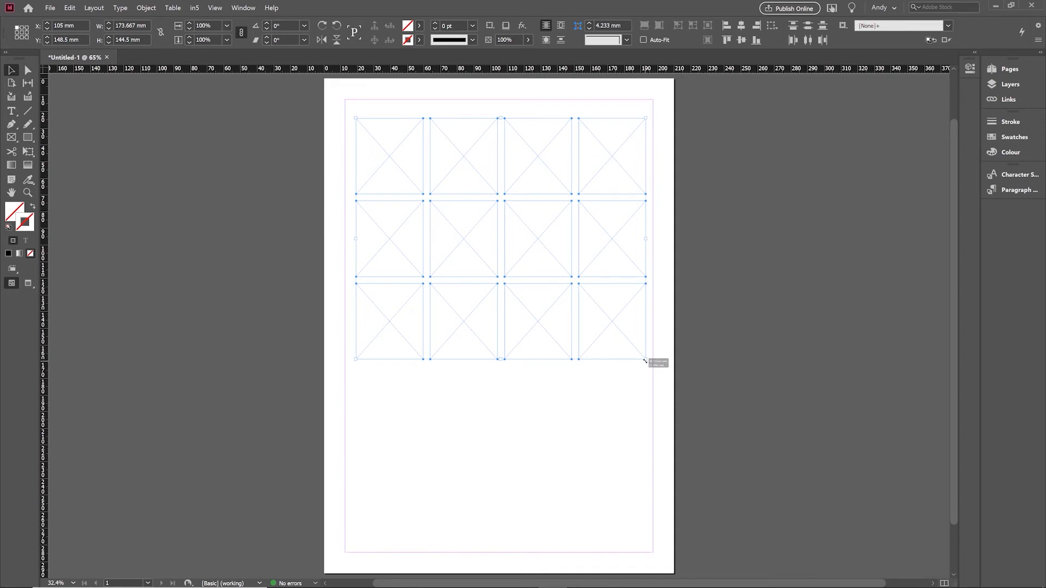
left_click_drag(645, 358, 570, 283)
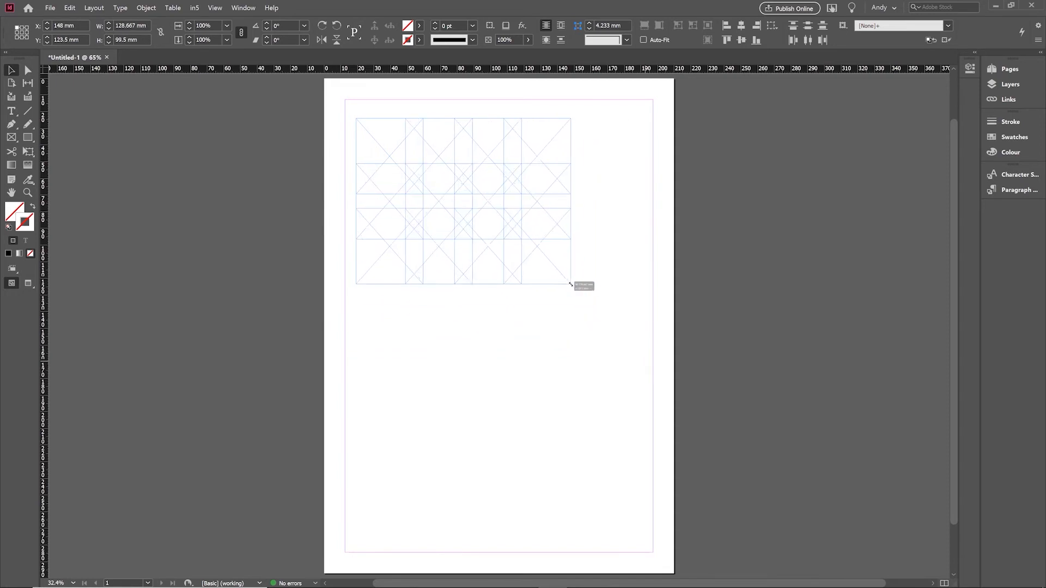
left_click_drag(570, 283, 760, 468)
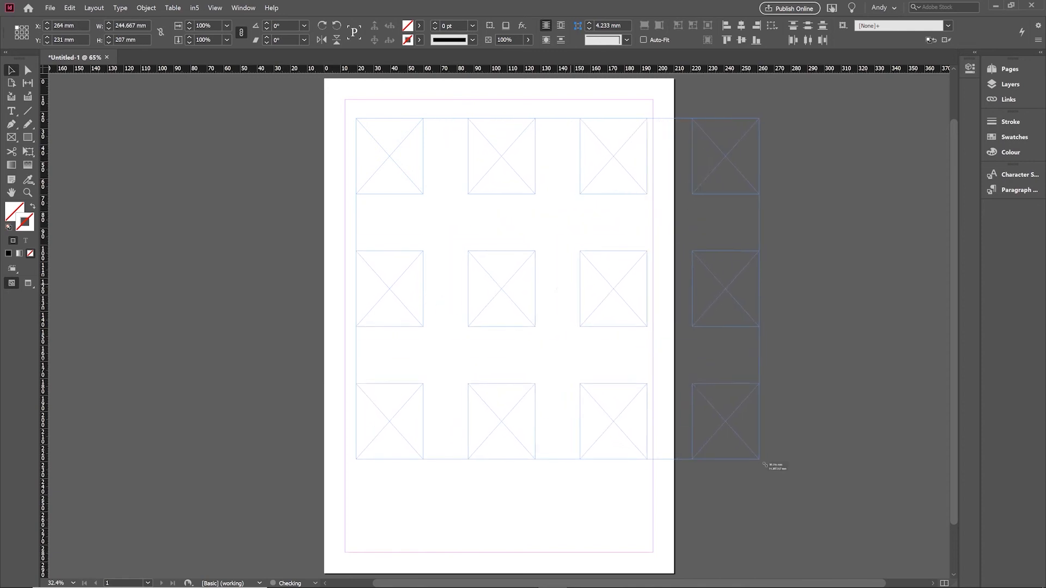